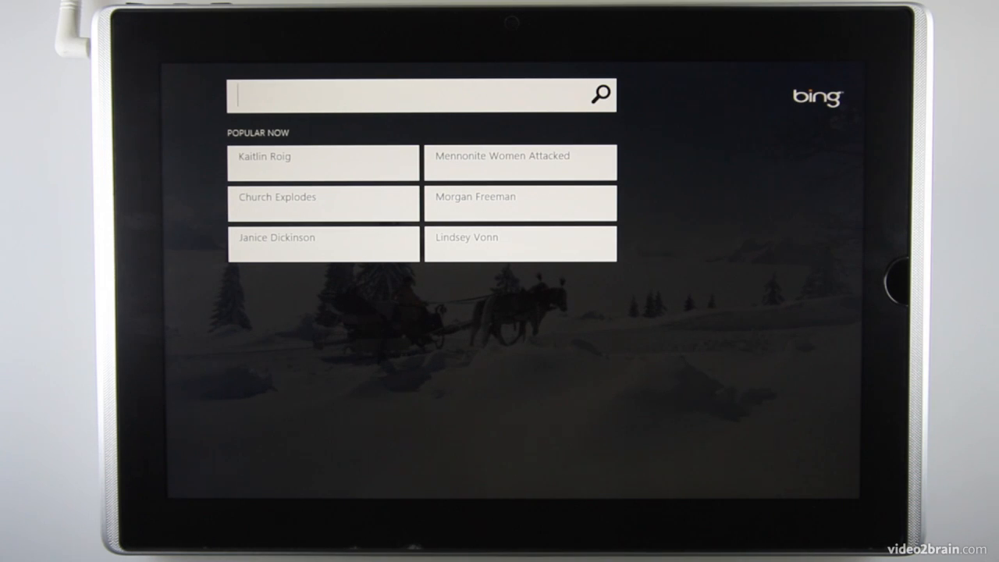
# Activate the Bing search box so the touch keyboard appears
pyautogui.click(421, 94)
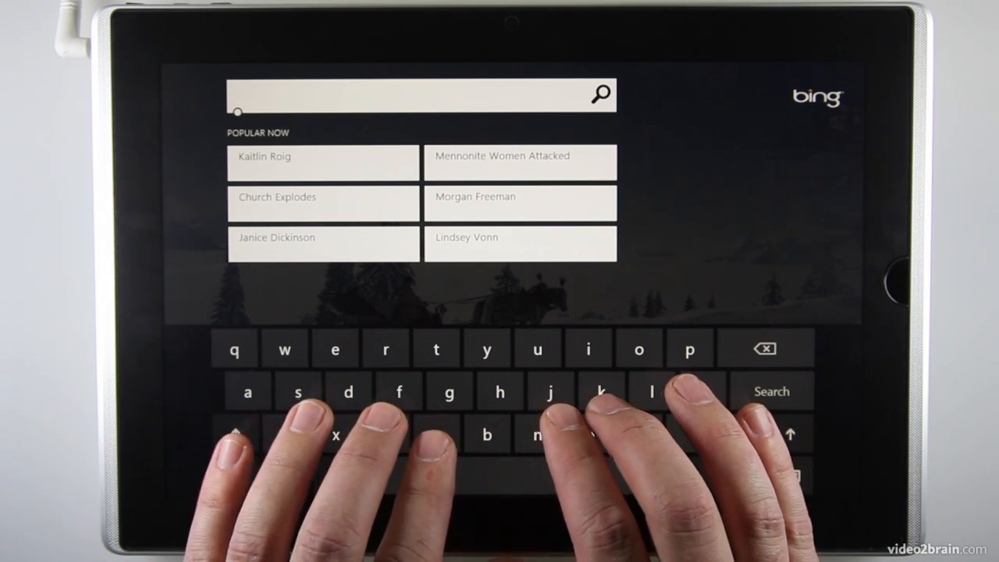
# Enter 'austria travel' with the touch keyboard, bringing up Bing travel suggestions
pyautogui.write('aus')
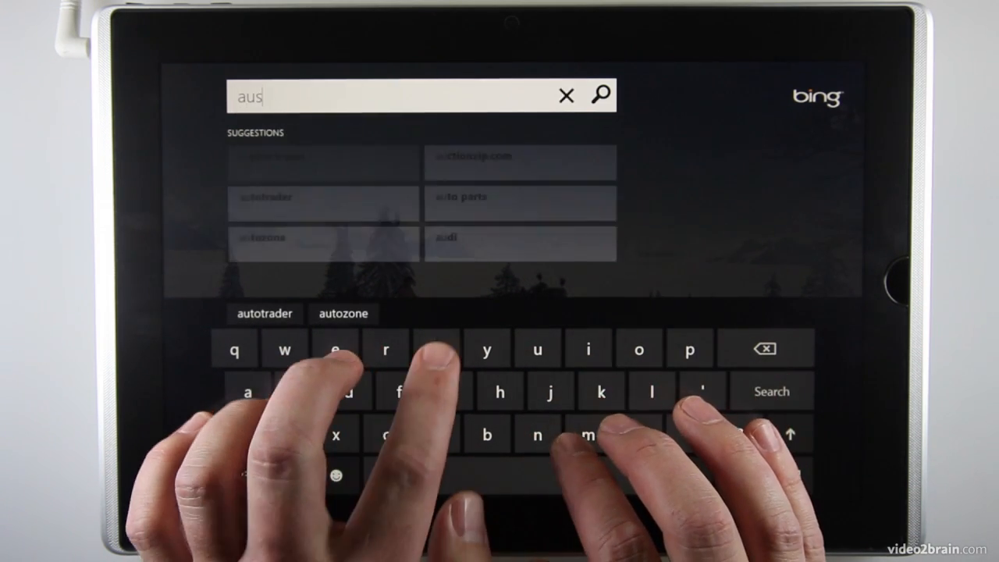
pyautogui.write('tri')
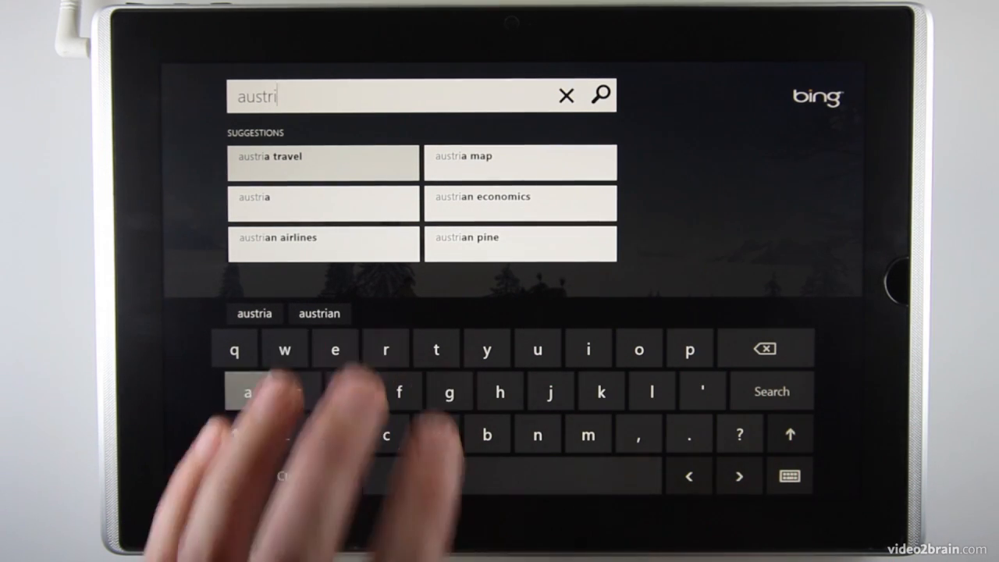
pyautogui.write('a trave')
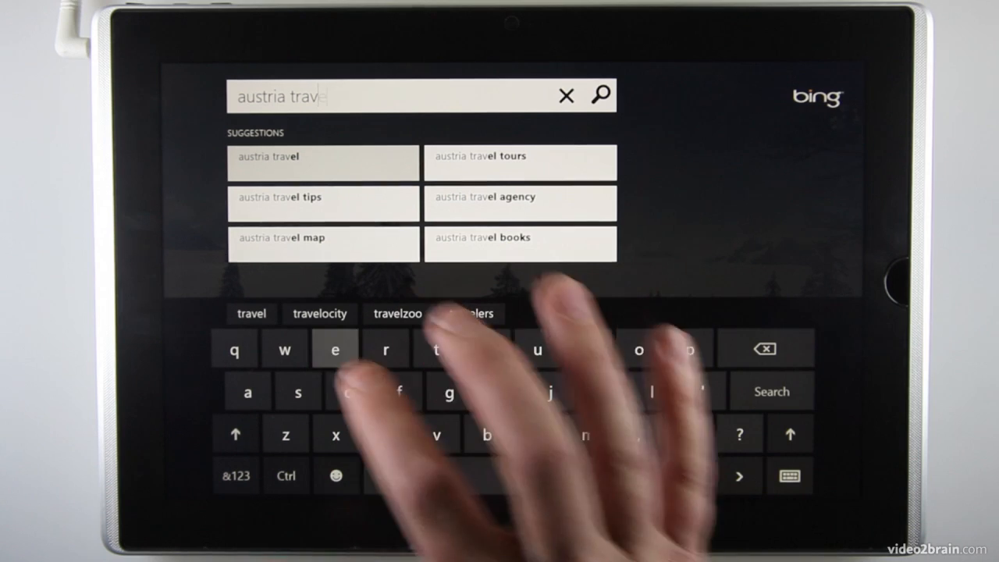
pyautogui.write('l')
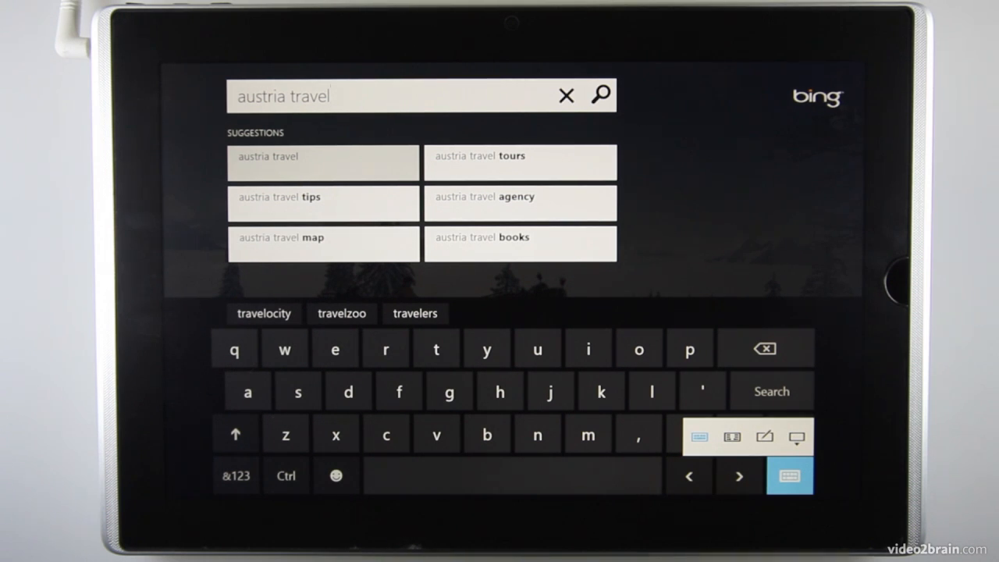
# Dismiss the layout choices and switch the keyboard to the &123 numbers-and-symbols layout
pyautogui.click(790, 475)
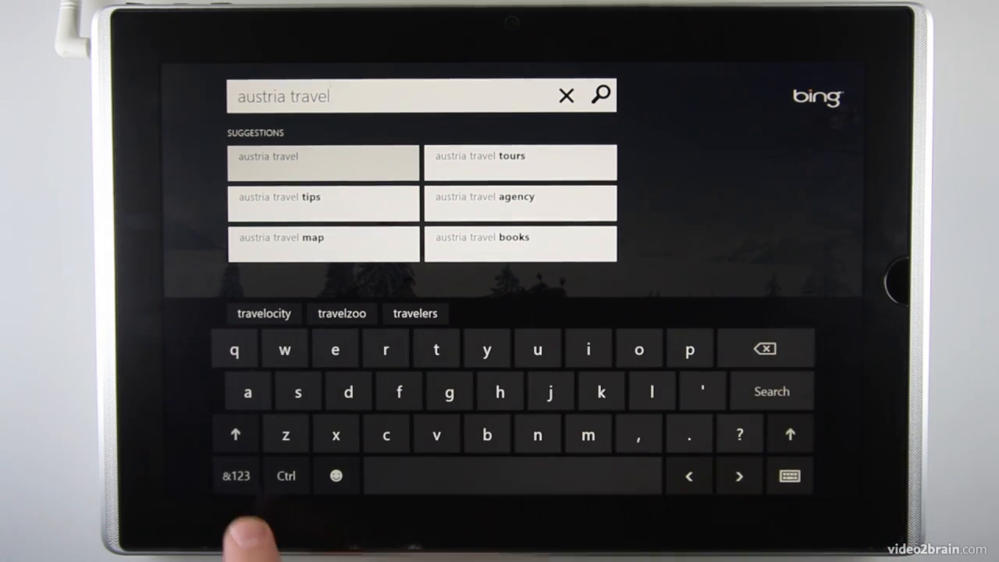
pyautogui.click(235, 475)
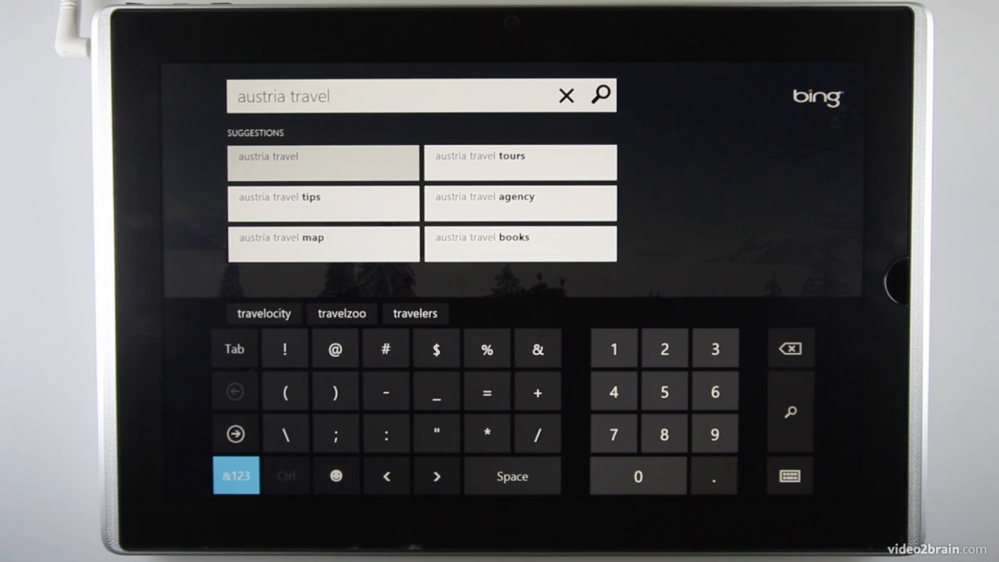